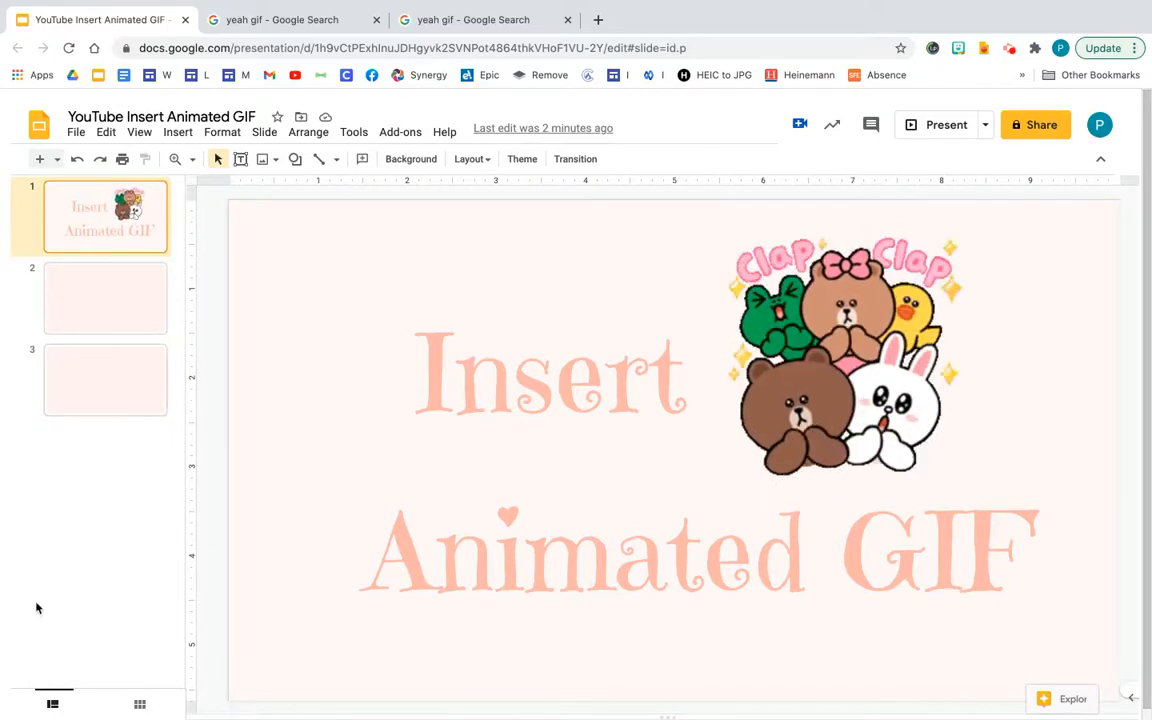
Switch to the 'yeah gif - Google Search' tab showing the Milk And Mocha bear GIF.
{"action": "left_click", "coordinate": [290, 20]}
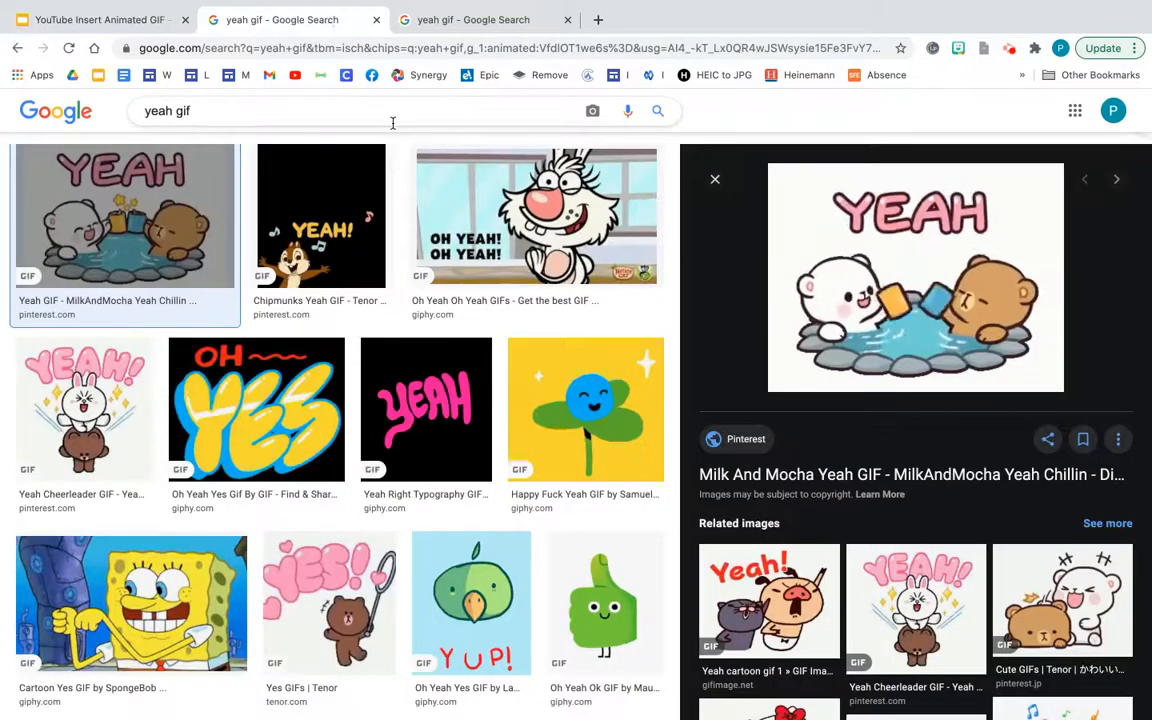
{"action": "mouse_move", "coordinate": [893, 305]}
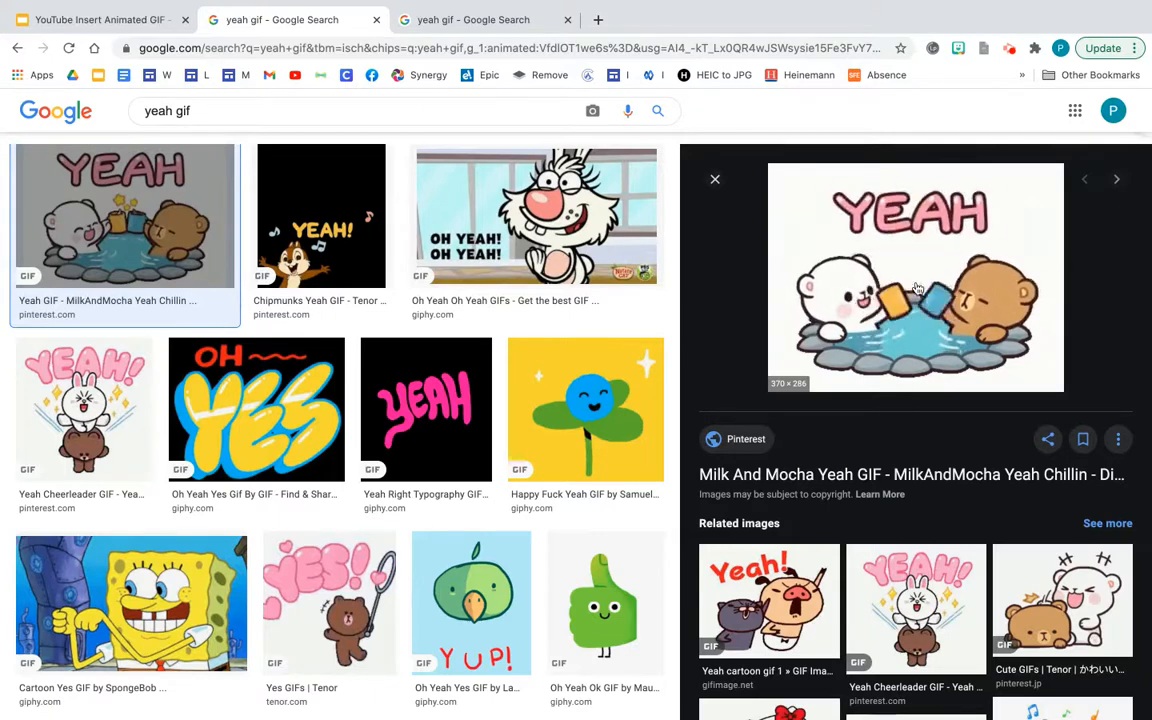
Save the Milk And Mocha 'Yeah' bear GIF to the Desktop in GIF format.
{"action": "right_click", "coordinate": [915, 290]}
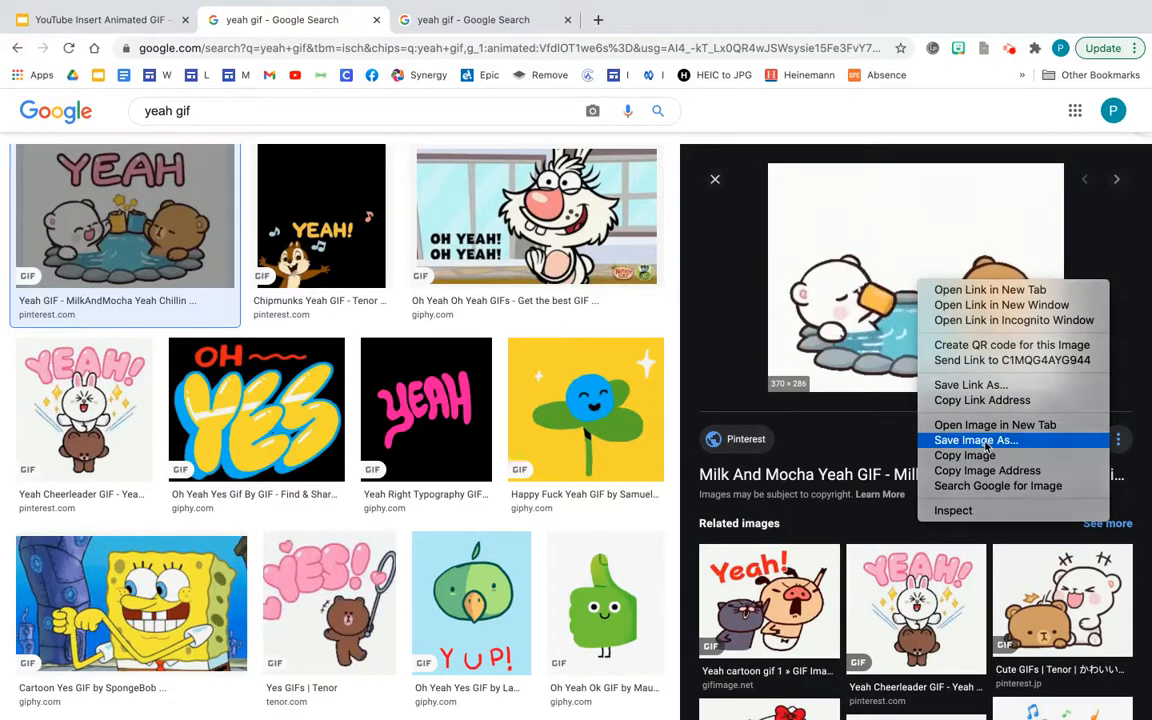
{"action": "left_click", "coordinate": [975, 440]}
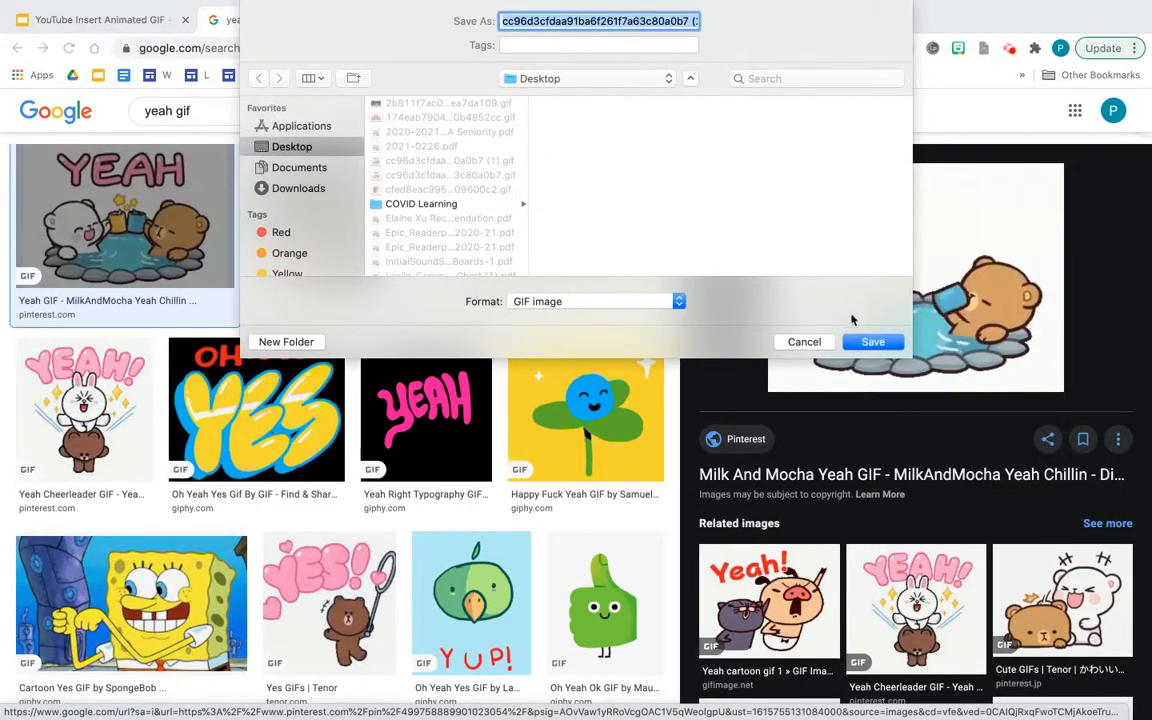
{"action": "left_click", "coordinate": [872, 342]}
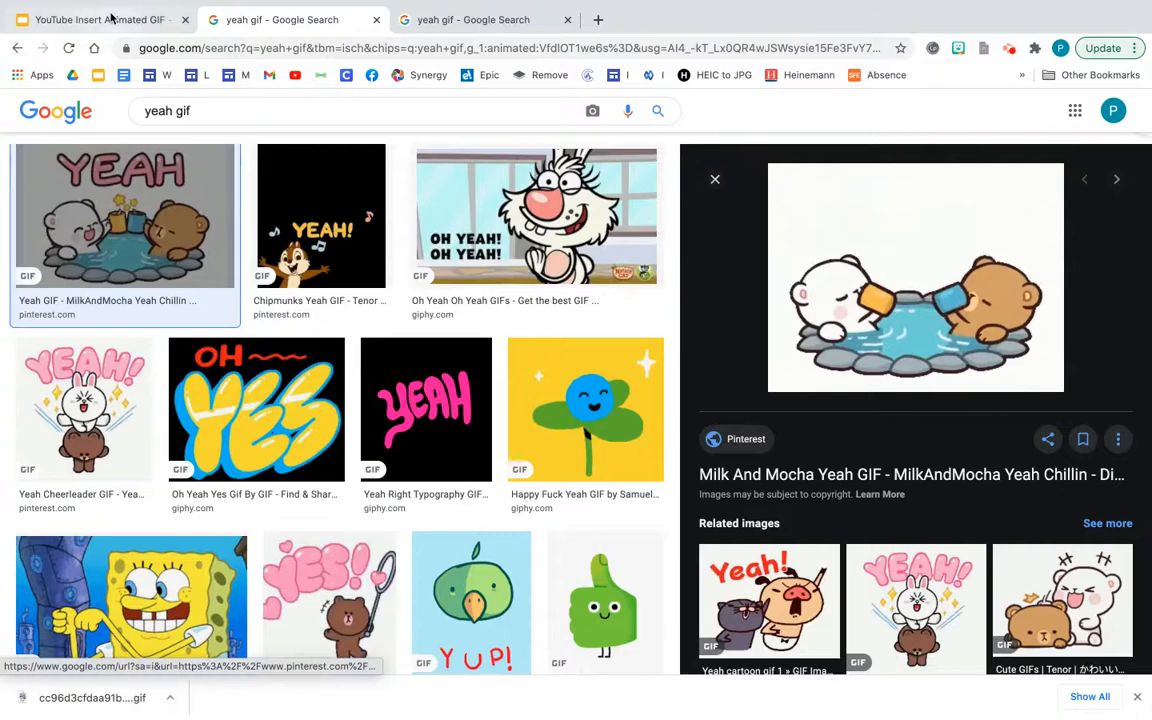
Return to the presentation and place the downloaded bear GIF on slide 2.
{"action": "left_click", "coordinate": [95, 20]}
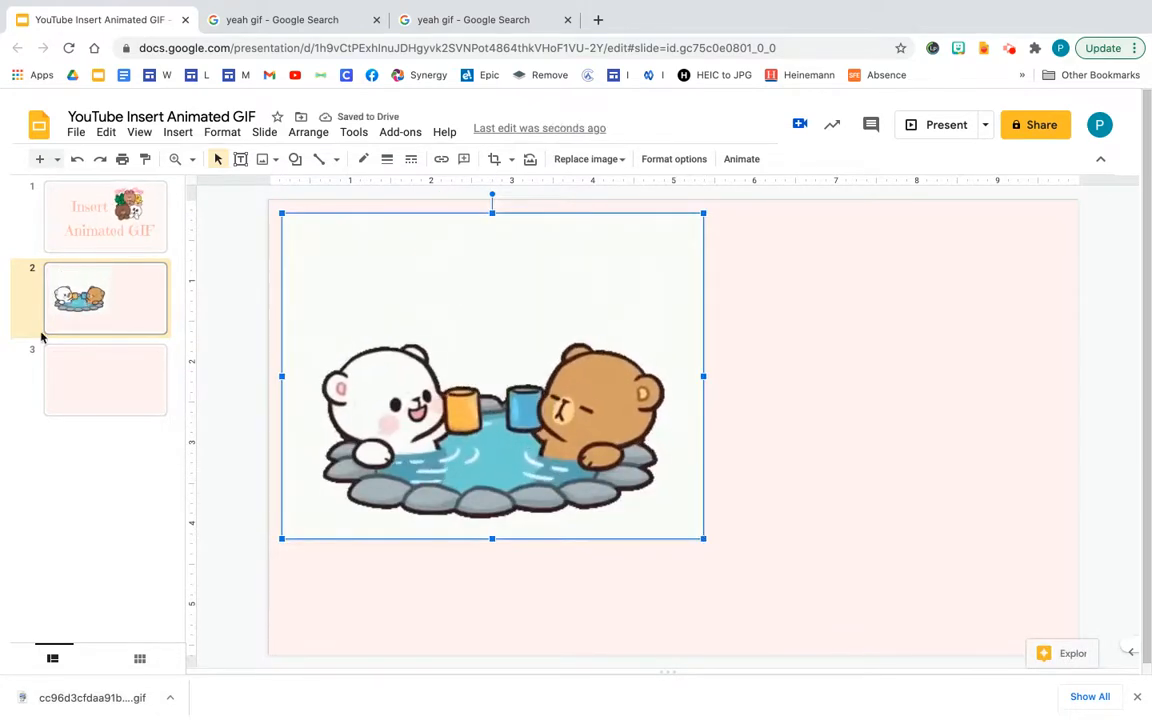
{"action": "left_click", "coordinate": [105, 380]}
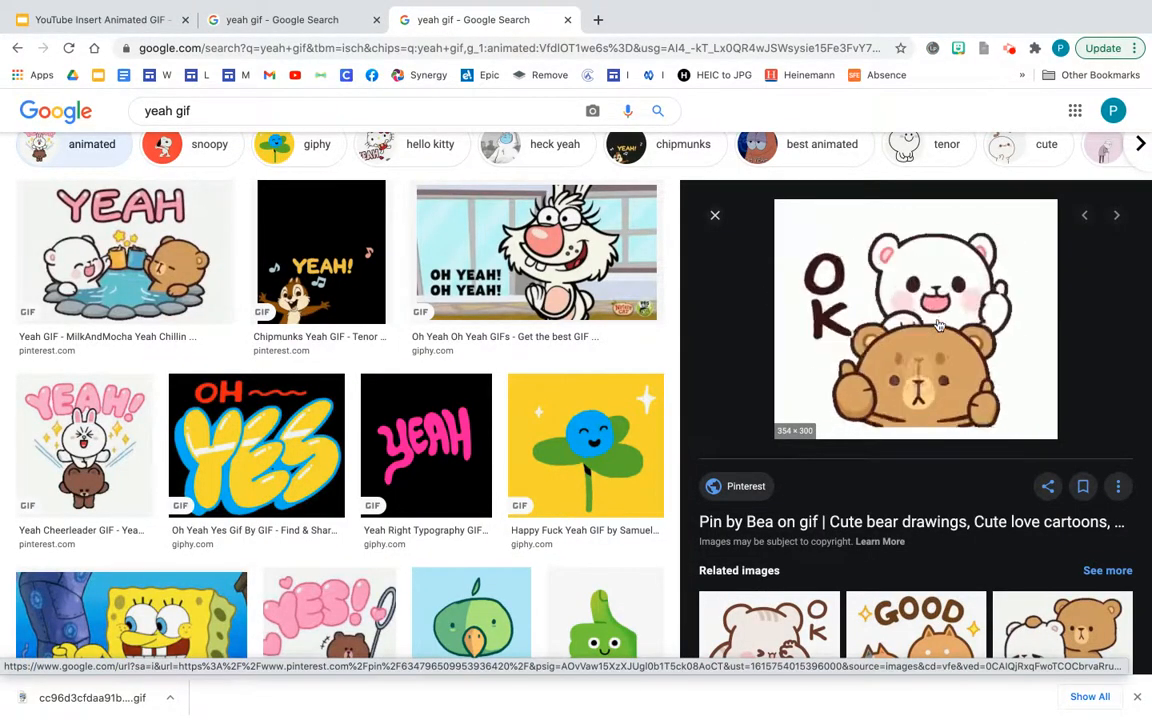
Copy the image address of the OK bear GIF preview.
{"action": "right_click", "coordinate": [938, 323]}
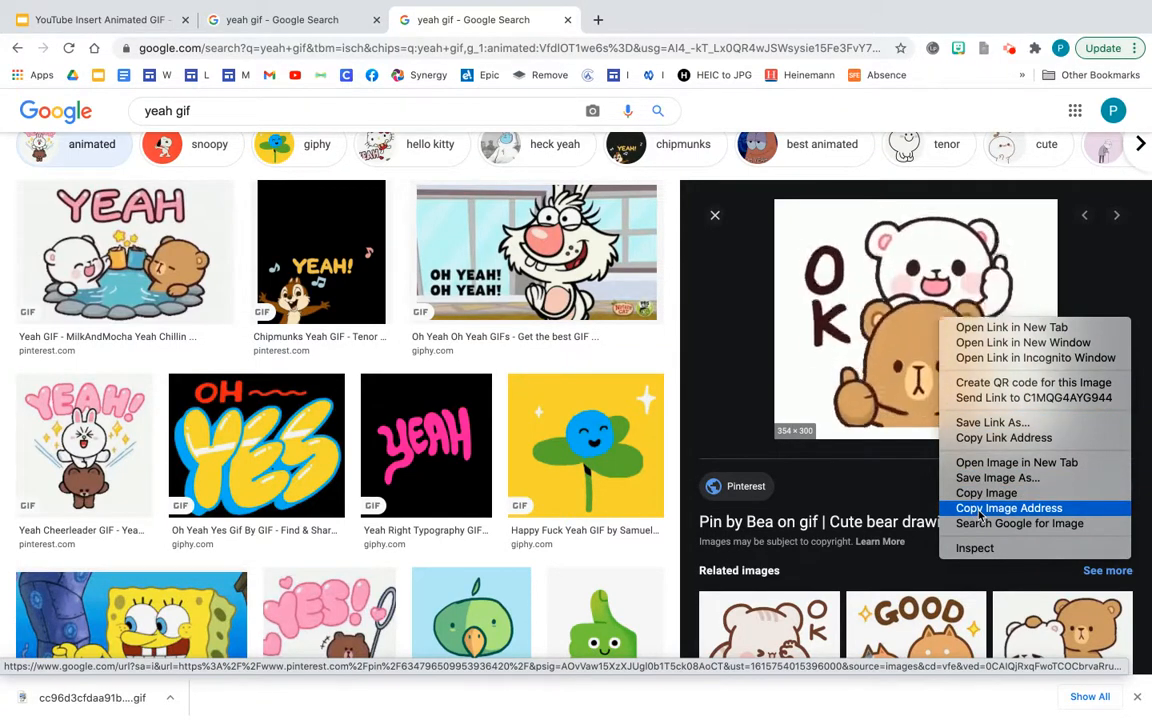
{"action": "left_click", "coordinate": [1009, 508]}
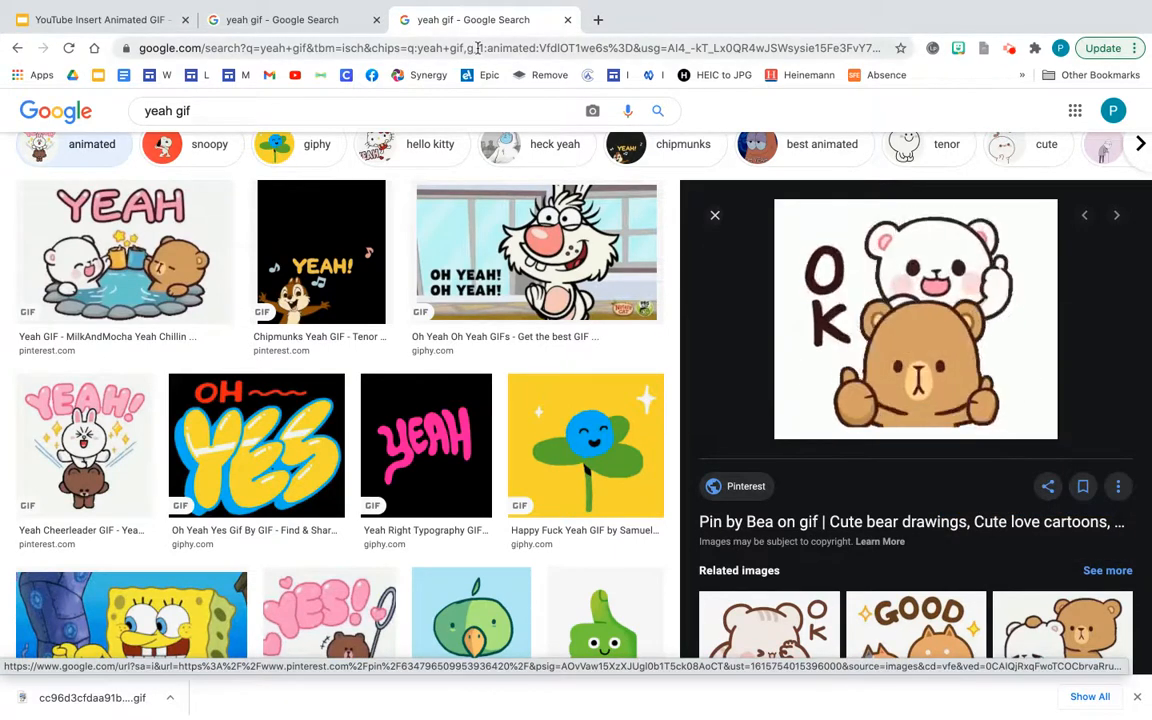
Insert the OK bear GIF onto slide 3 by URL from the copied address.
{"action": "left_click", "coordinate": [95, 19]}
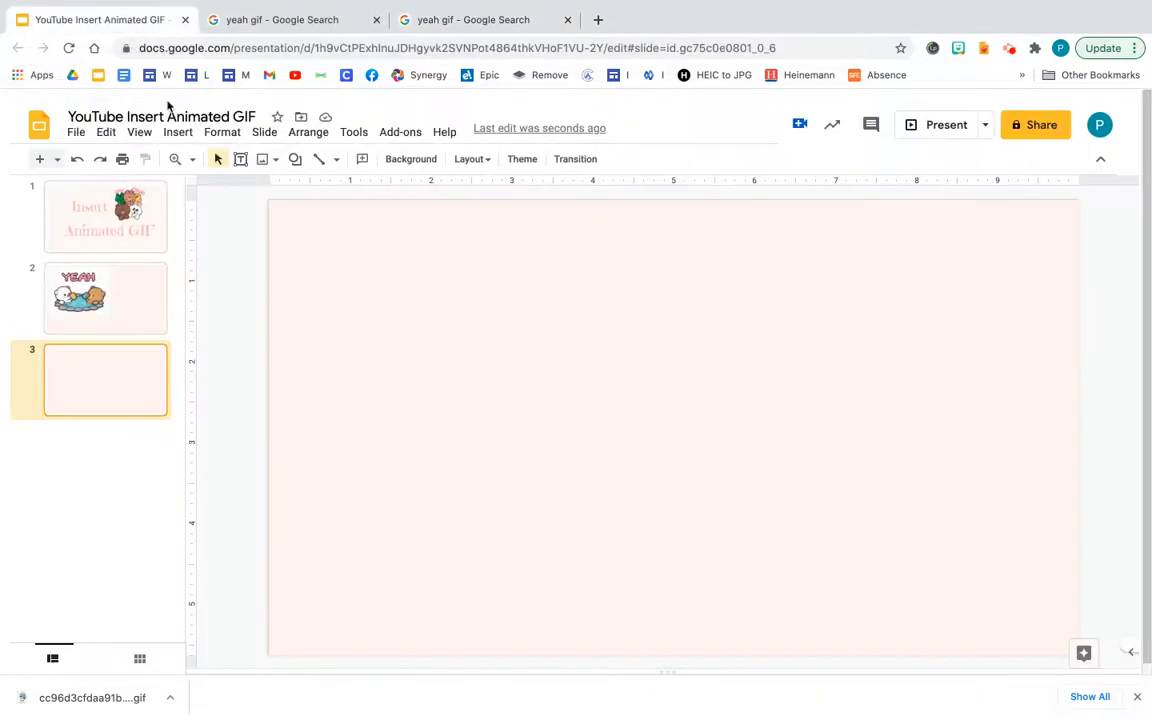
{"action": "left_click", "coordinate": [177, 131]}
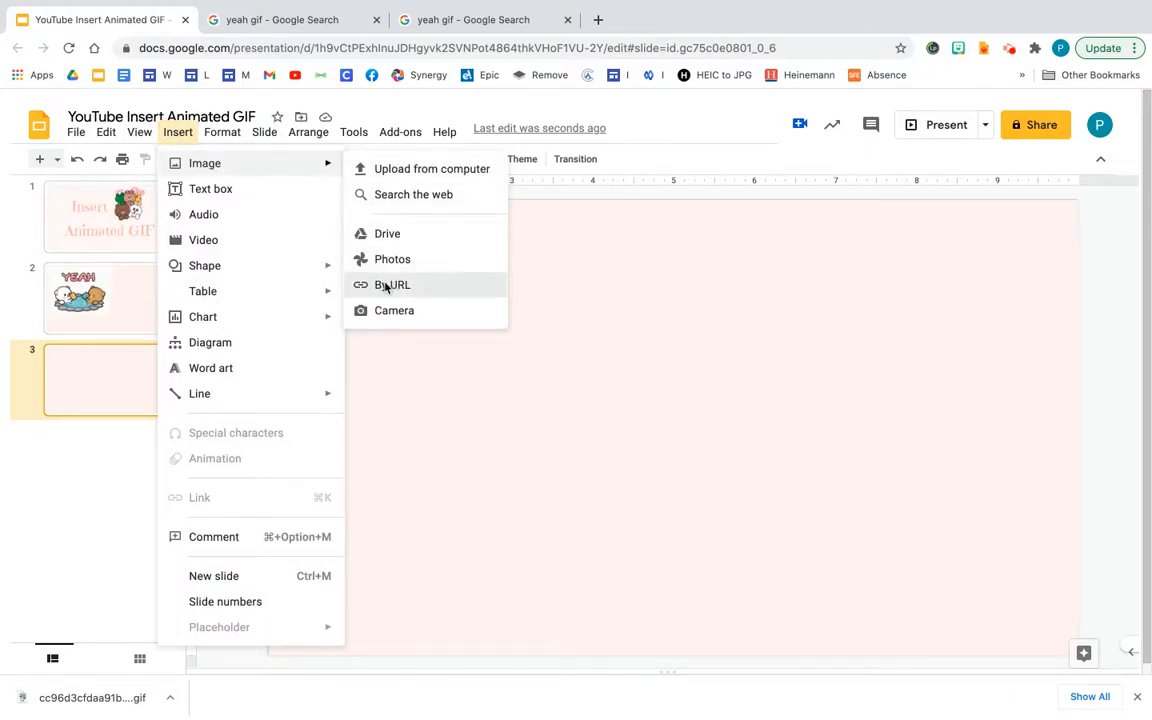
{"action": "left_click", "coordinate": [392, 285]}
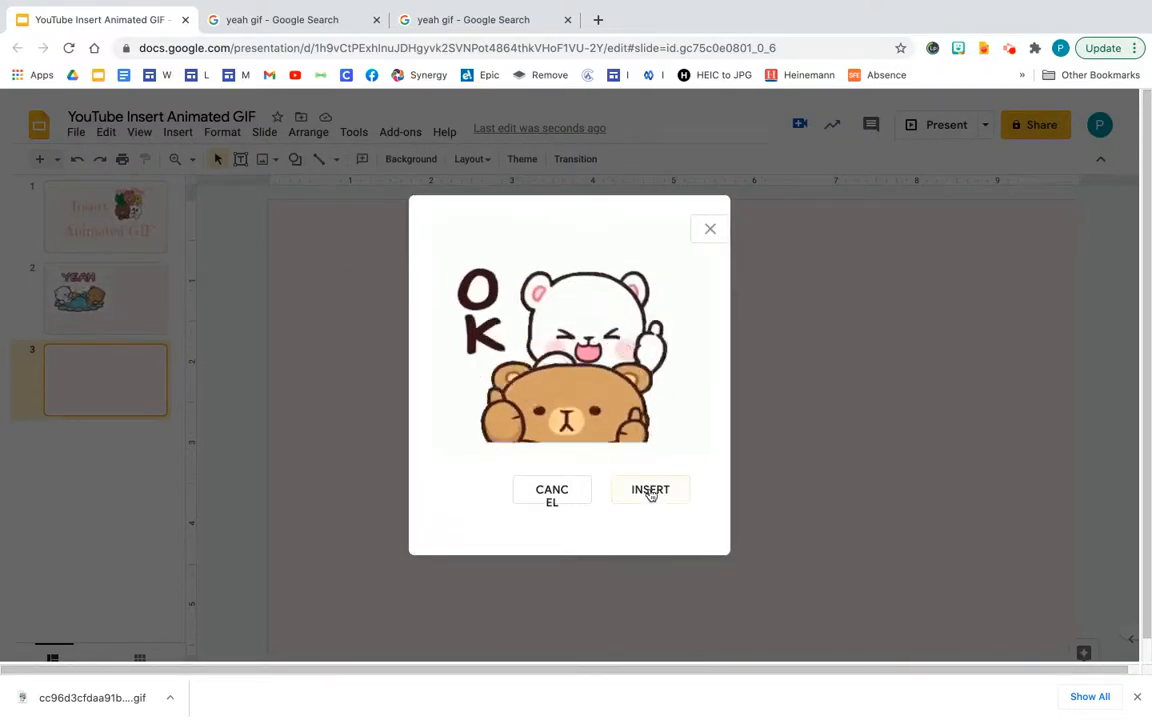
{"action": "left_click", "coordinate": [650, 489]}
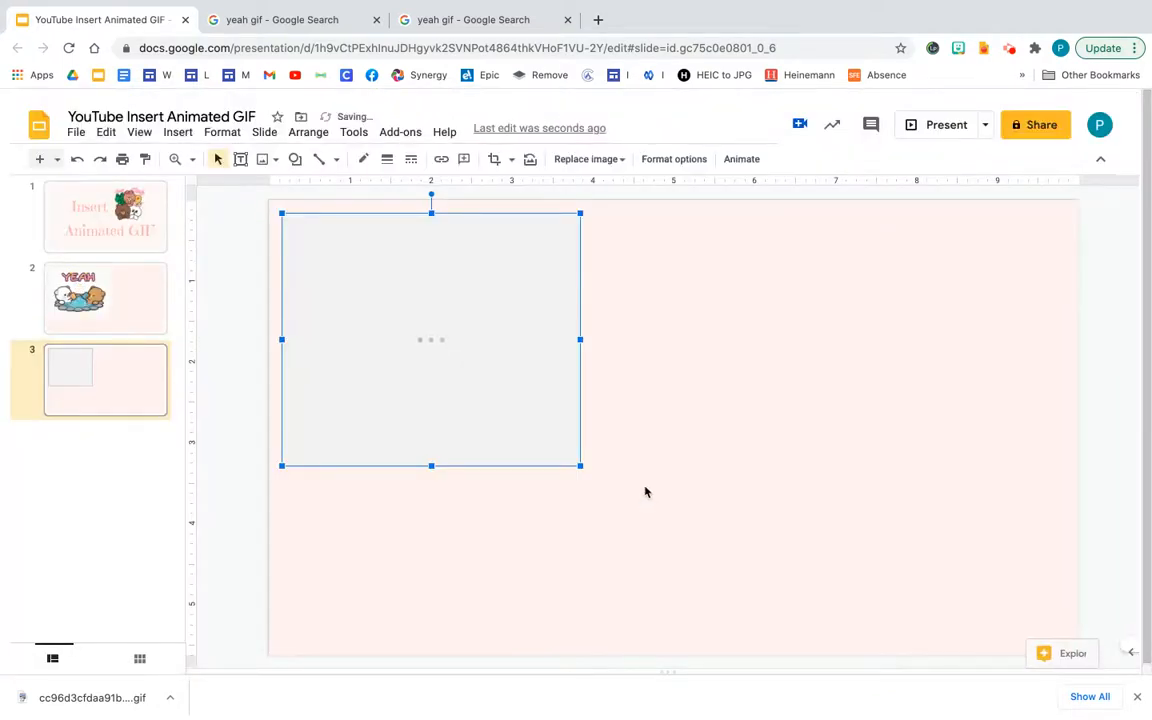